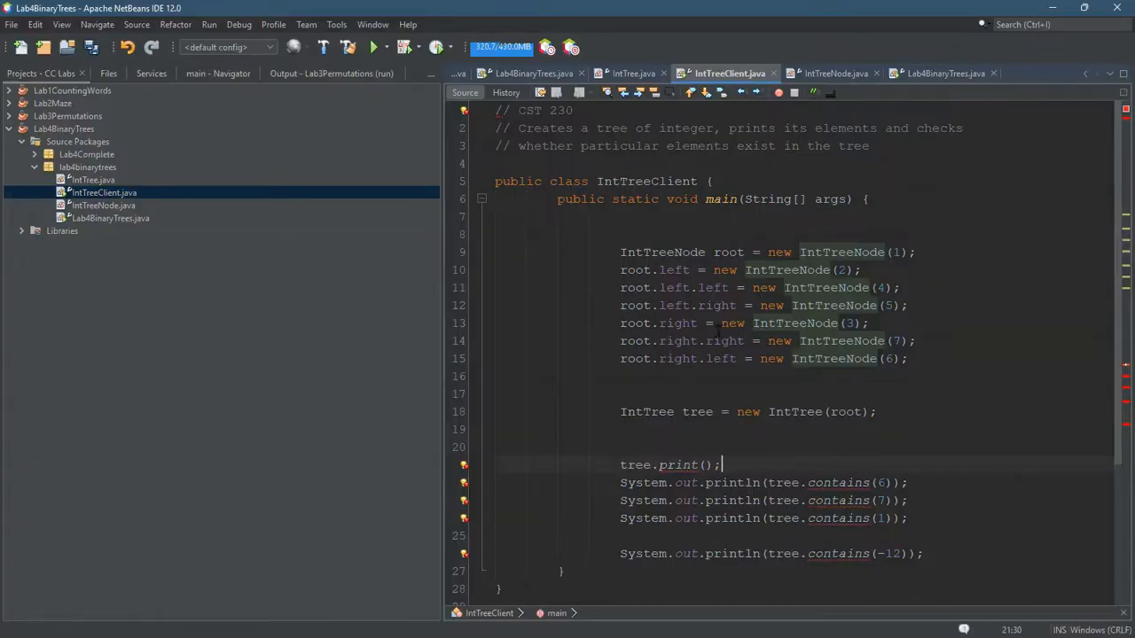
Bring IntTree.java into the editor, showing its constructors and placeholder method comments
{"action": "left_click", "coordinate": [85, 180]}
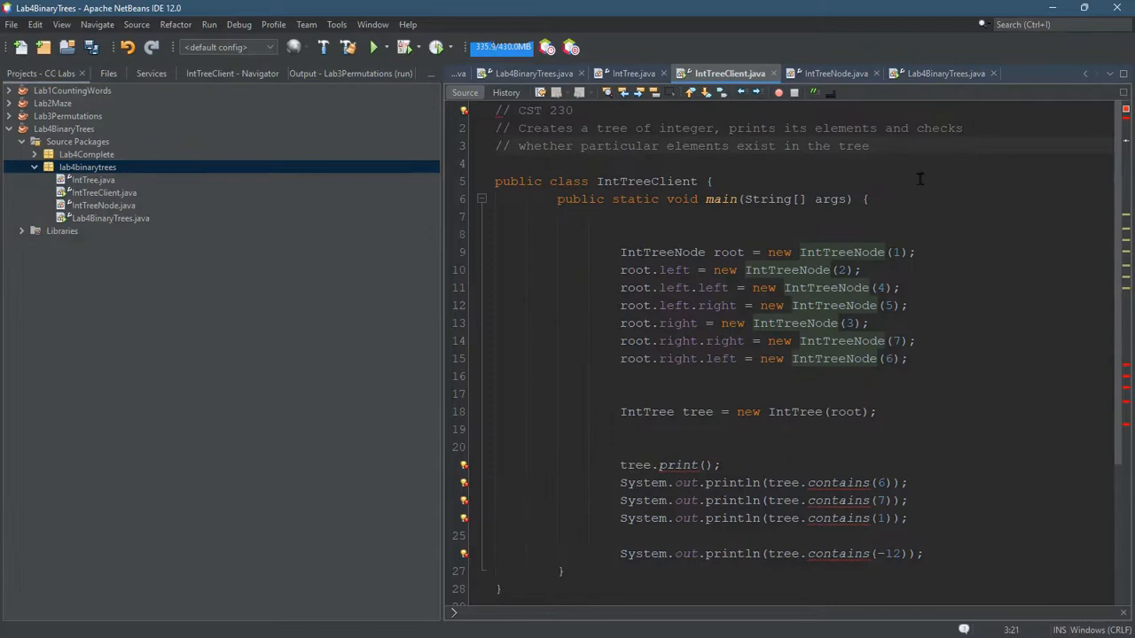
{"action": "left_click", "coordinate": [89, 179]}
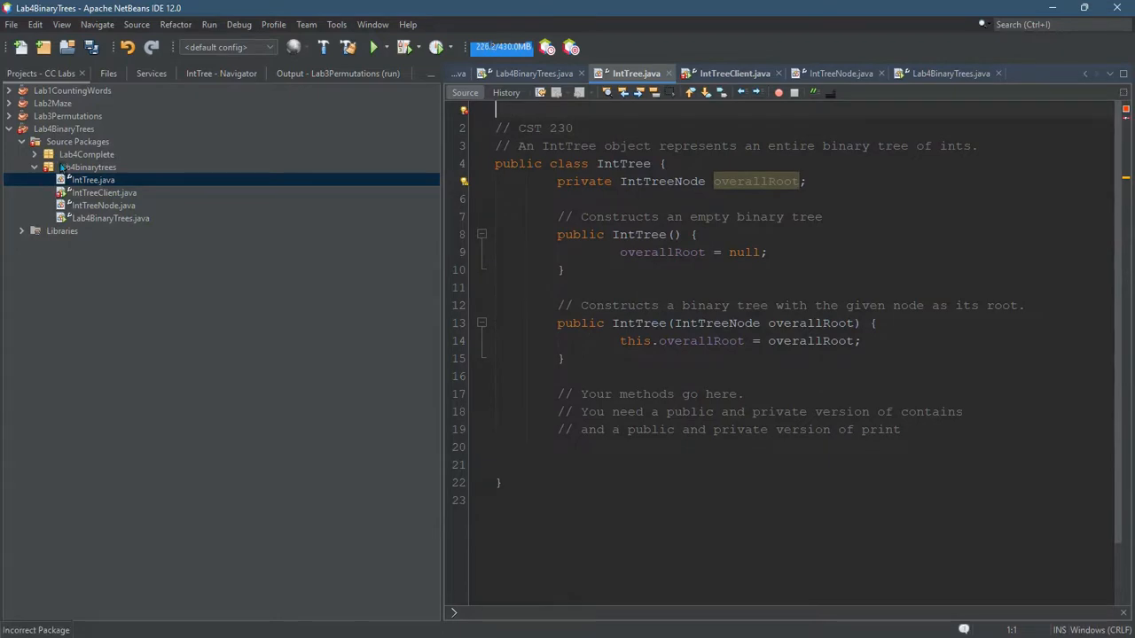
Add the declaration 'package lab4binarytrees;' at line 1 of IntTree.java and select it
{"action": "type", "text": "package lab4"}
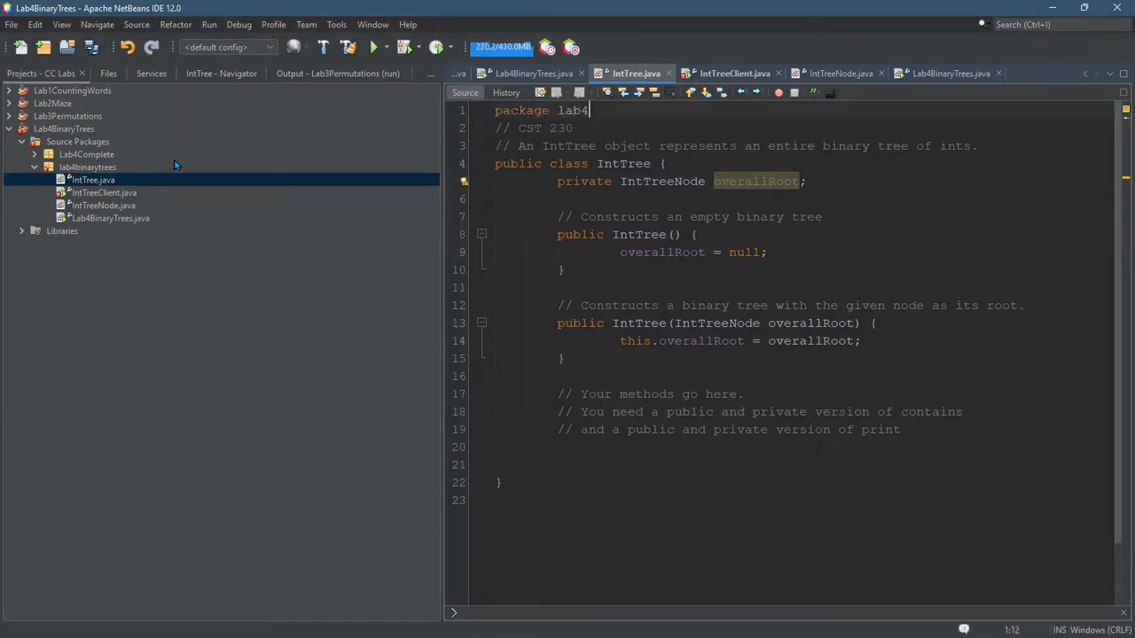
{"action": "type", "text": "binarytr"}
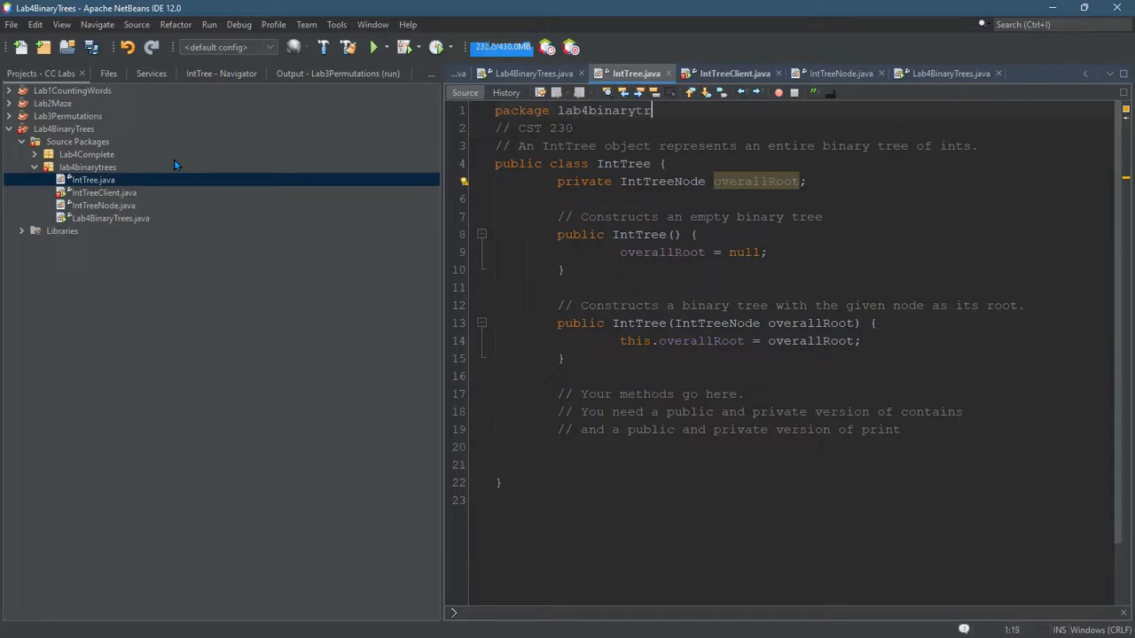
{"action": "type", "text": "ees;"}
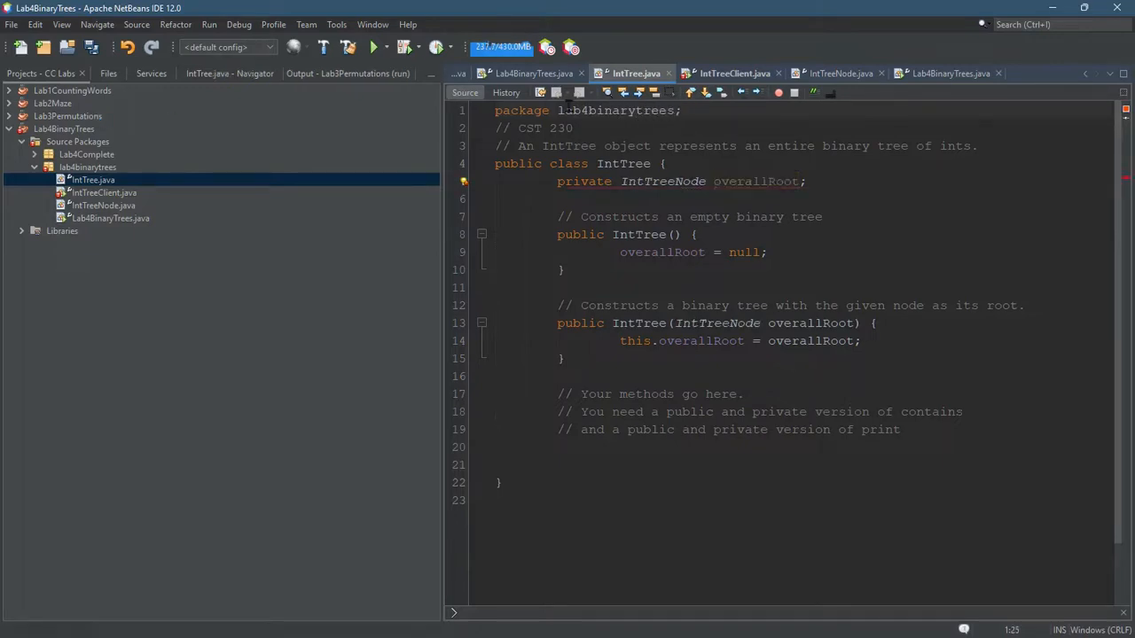
{"action": "double_click", "coordinate": [616, 110]}
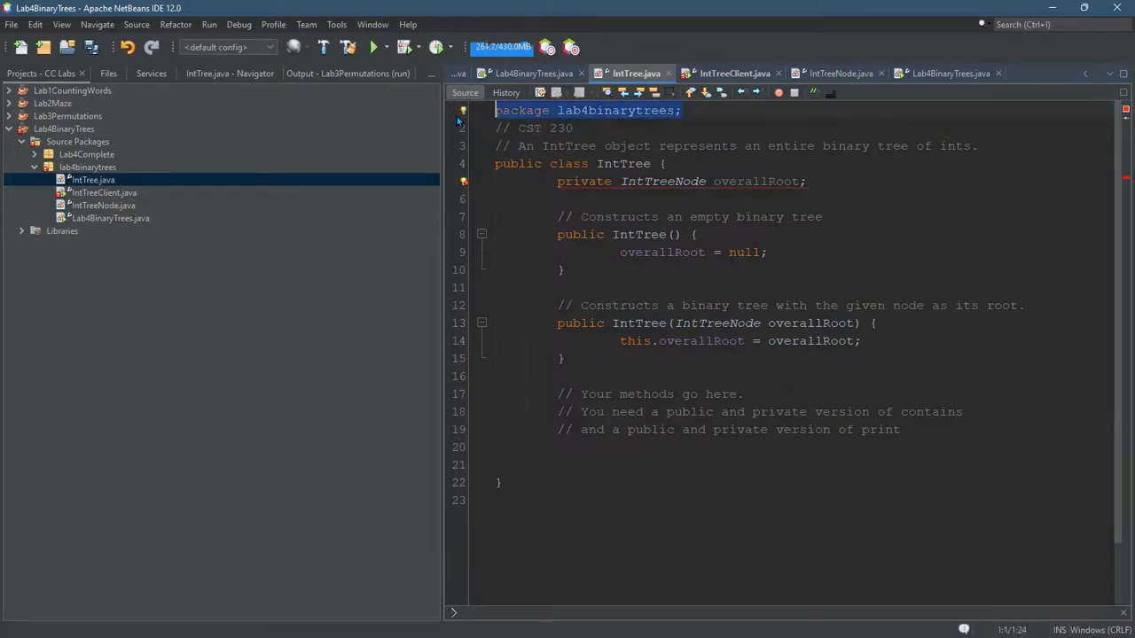
Return to IntTreeClient.java in the editor
{"action": "left_click", "coordinate": [87, 166]}
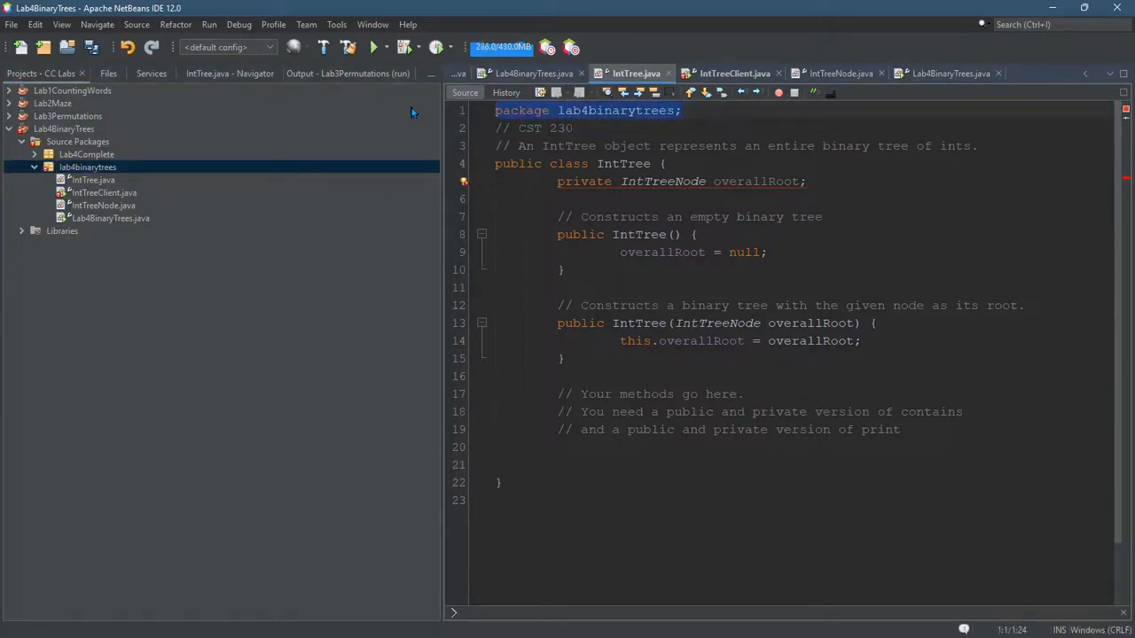
{"action": "left_click", "coordinate": [92, 181]}
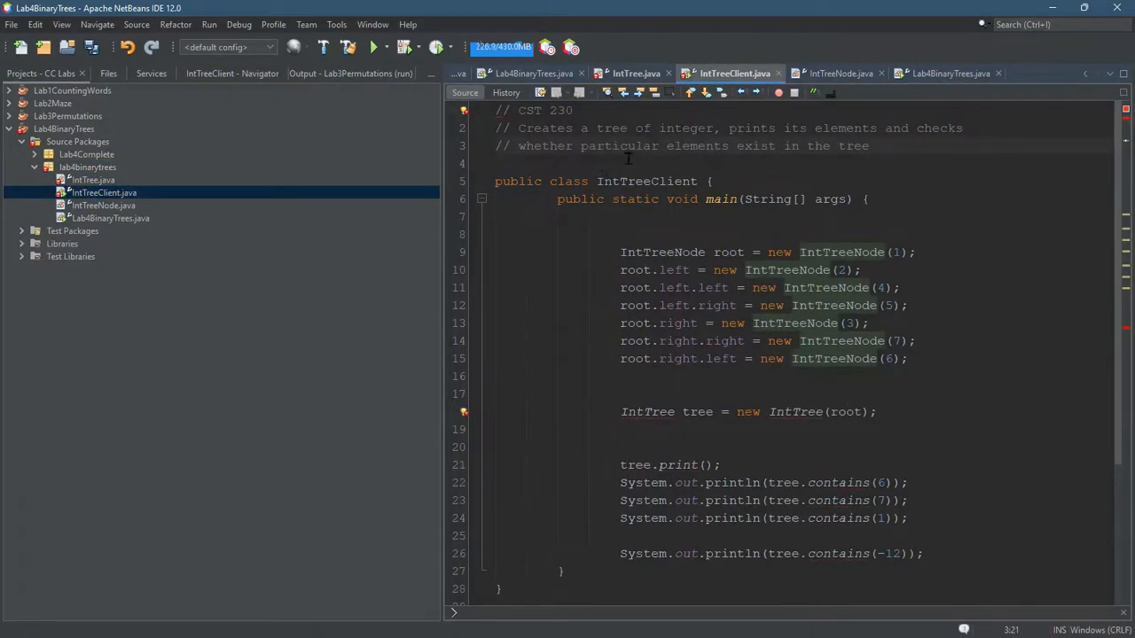
Paste 'package lab4binarytrees;' into IntTreeClient.java and check Lab4BinaryTrees.java declares the same package
{"action": "type", "text": "package lab4binarytrees;"}
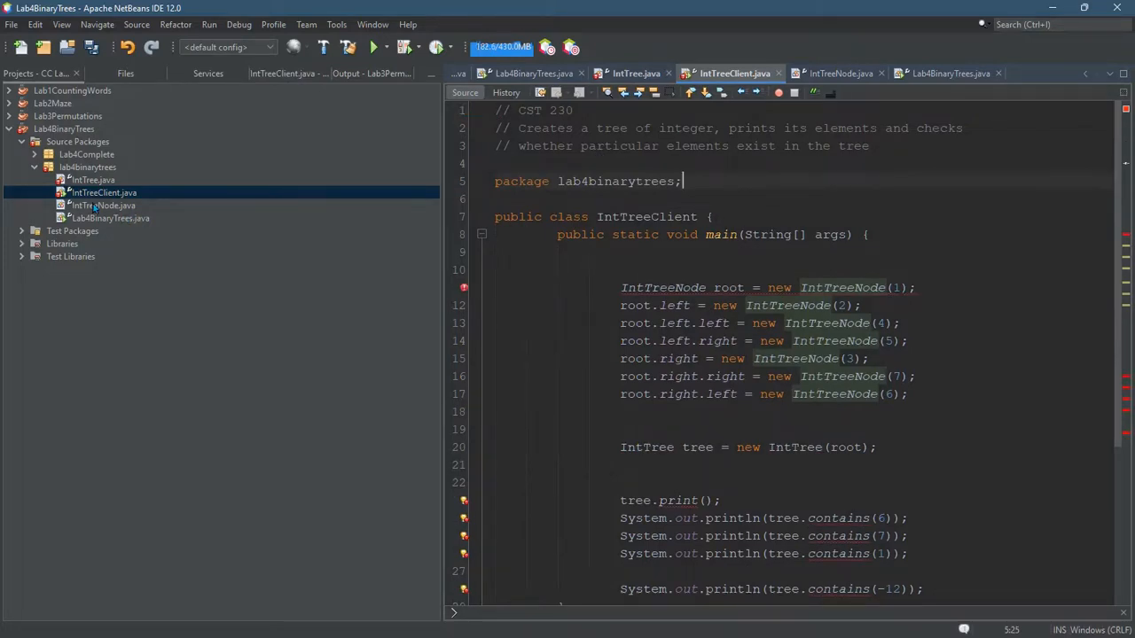
{"action": "left_click", "coordinate": [102, 206]}
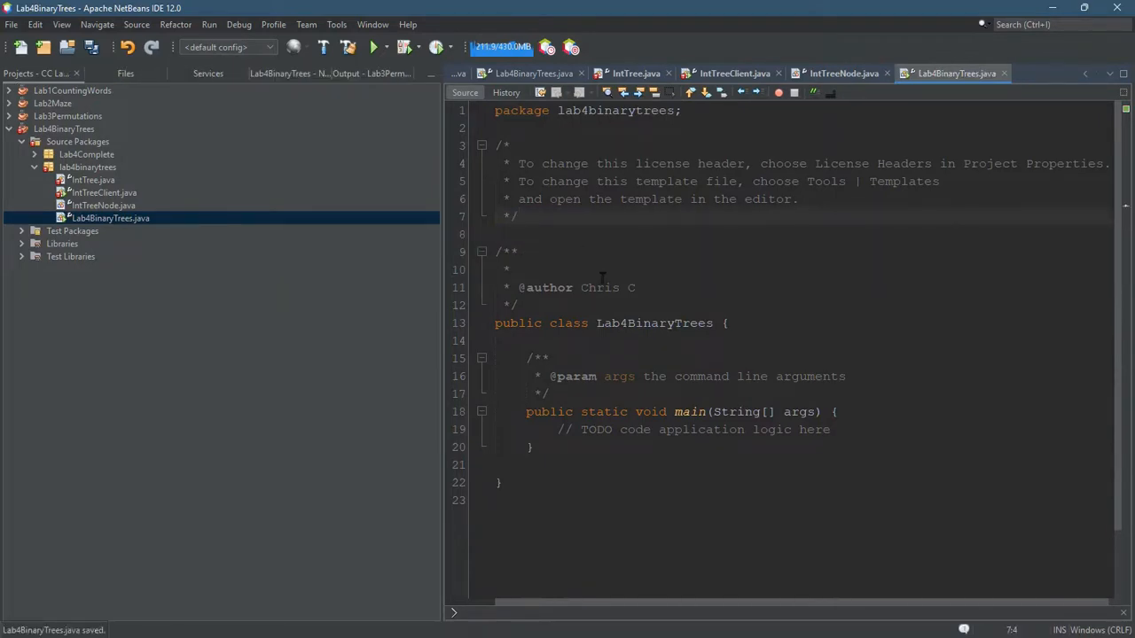
{"action": "left_click", "coordinate": [92, 181]}
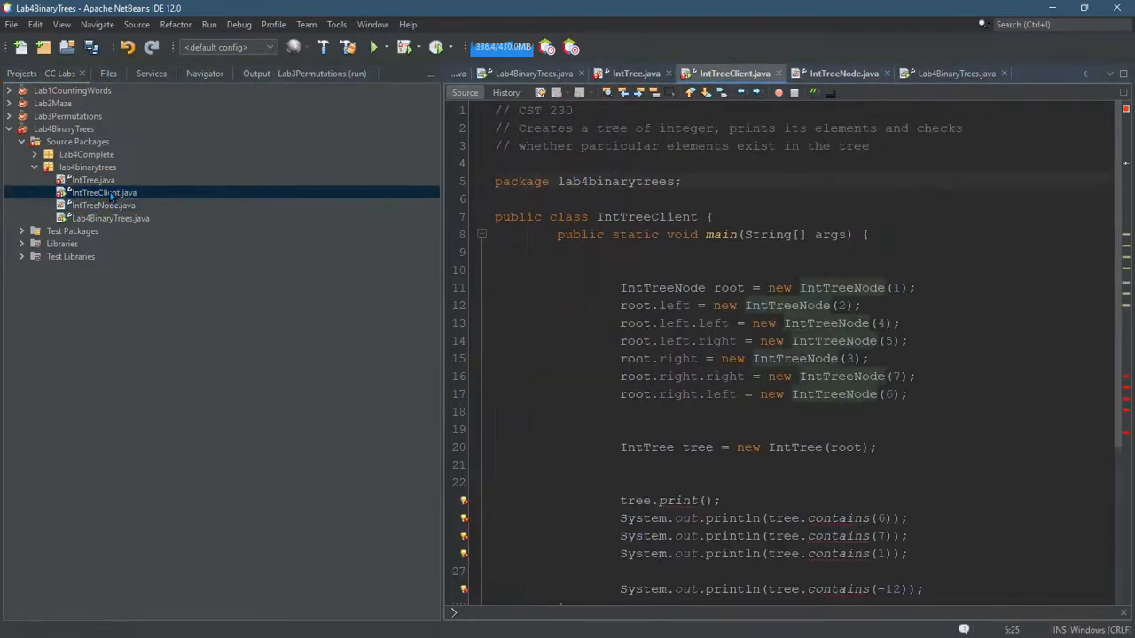
{"action": "scroll", "scroll_direction": "down", "scroll_amount": 3}
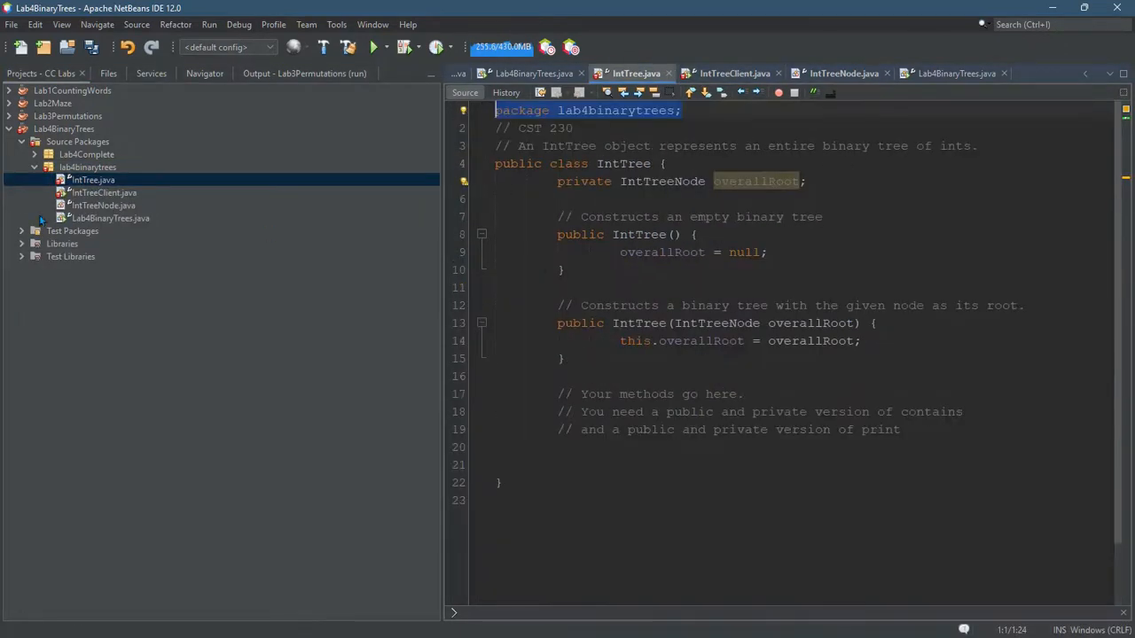
Highlight the erroneous tree print and contains calls at the end of main in IntTreeClient.java
{"action": "left_click", "coordinate": [731, 72]}
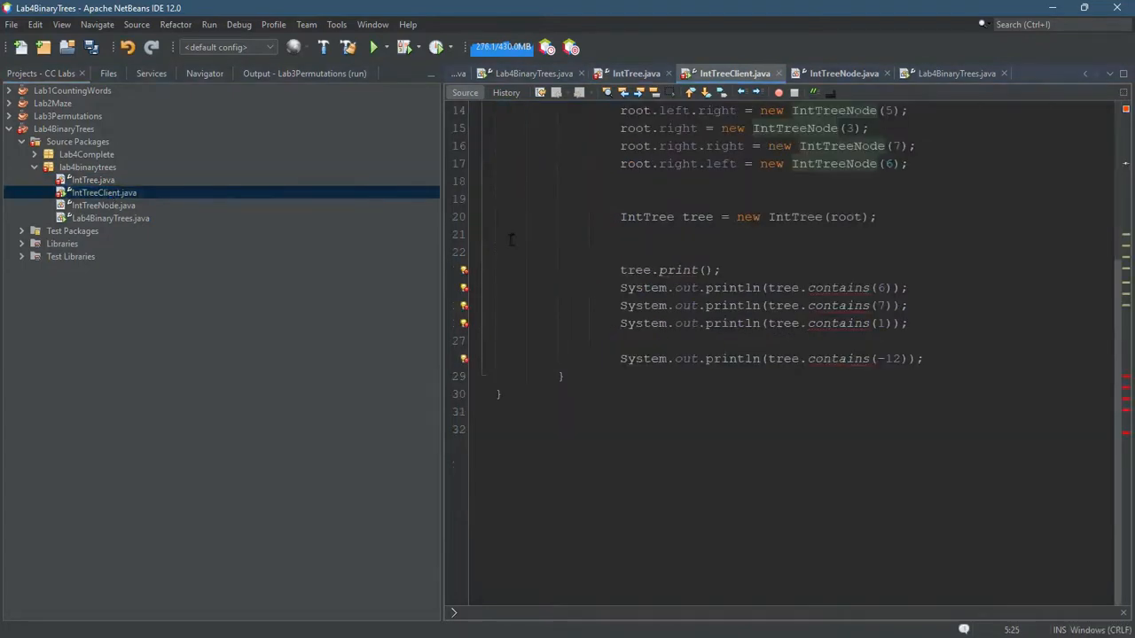
{"action": "left_click_drag", "start_coordinate": [621, 270], "coordinate": [922, 359]}
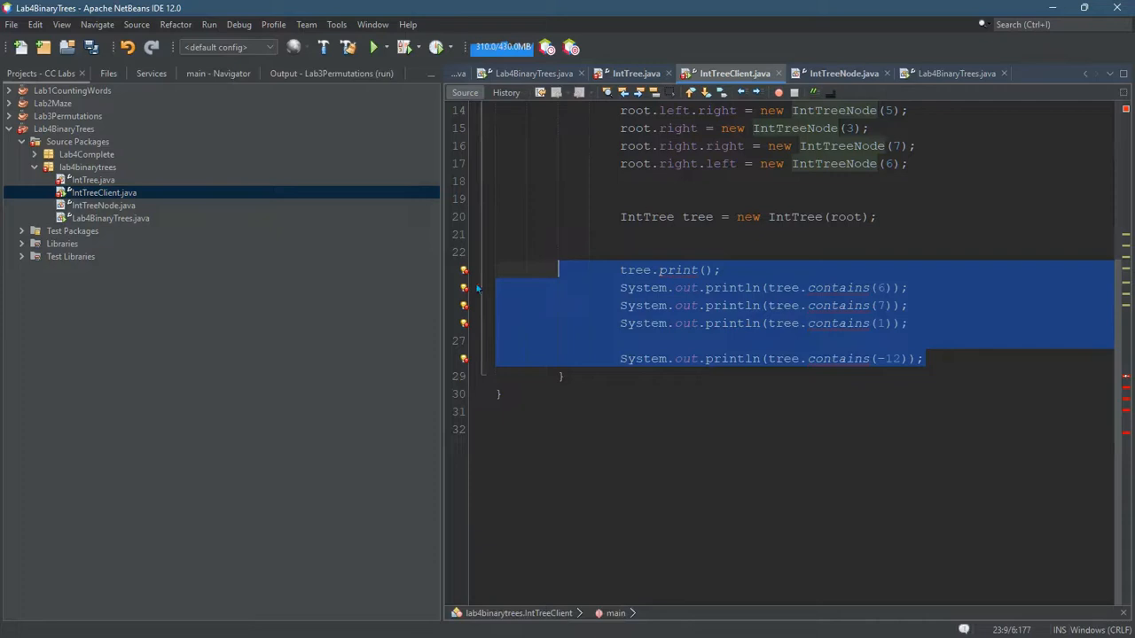
{"action": "mouse_move", "coordinate": [82, 222]}
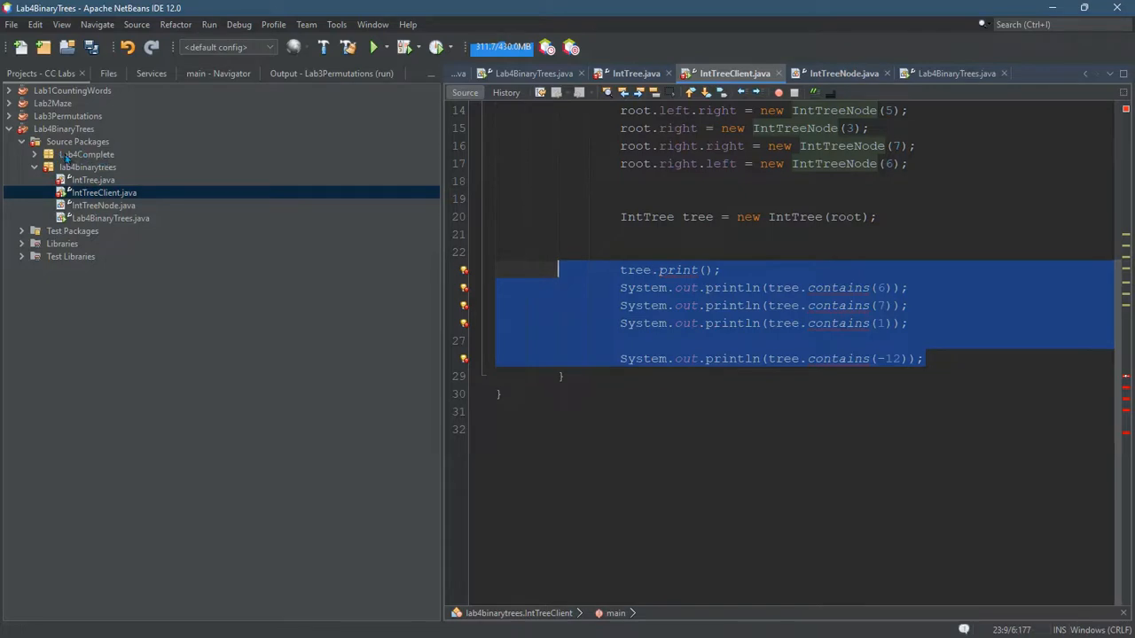
{"action": "left_click", "coordinate": [81, 154]}
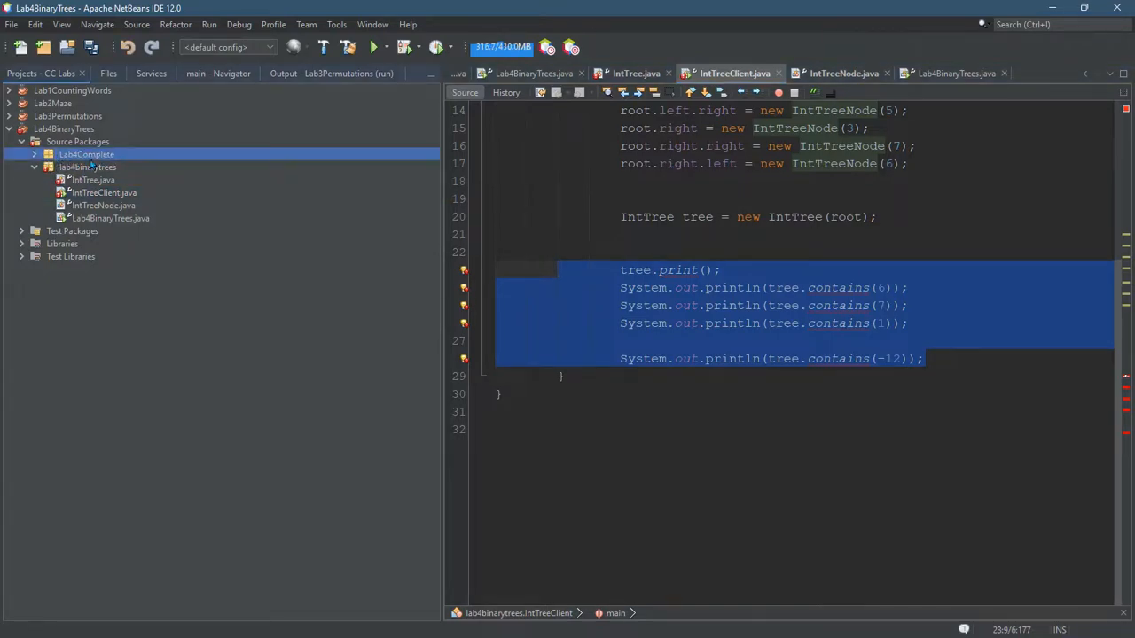
{"action": "left_click", "coordinate": [87, 167]}
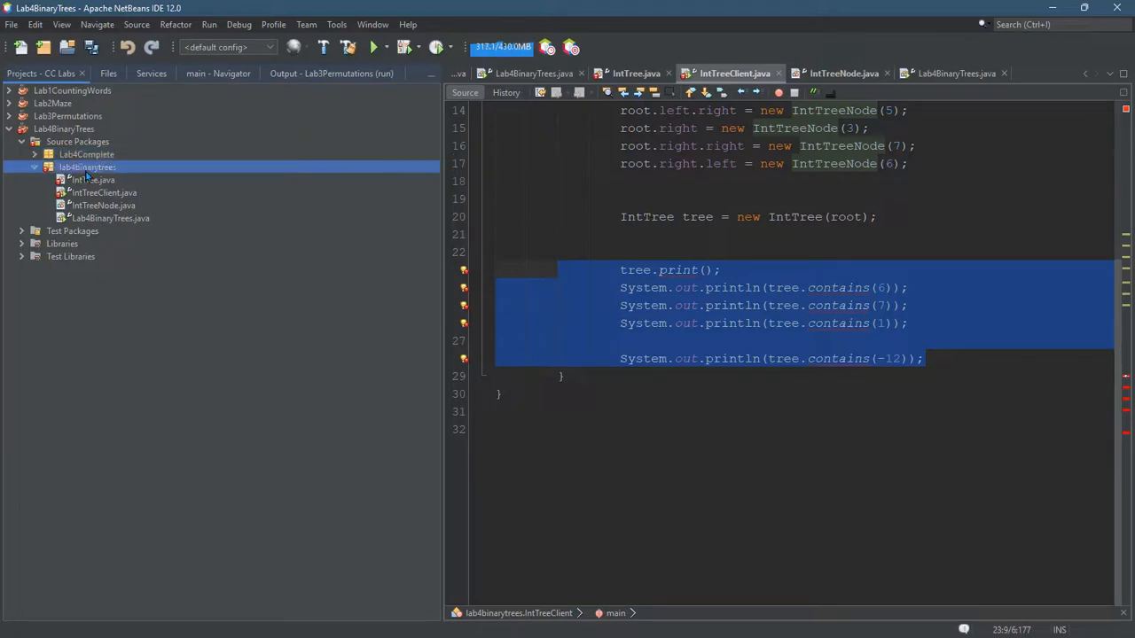